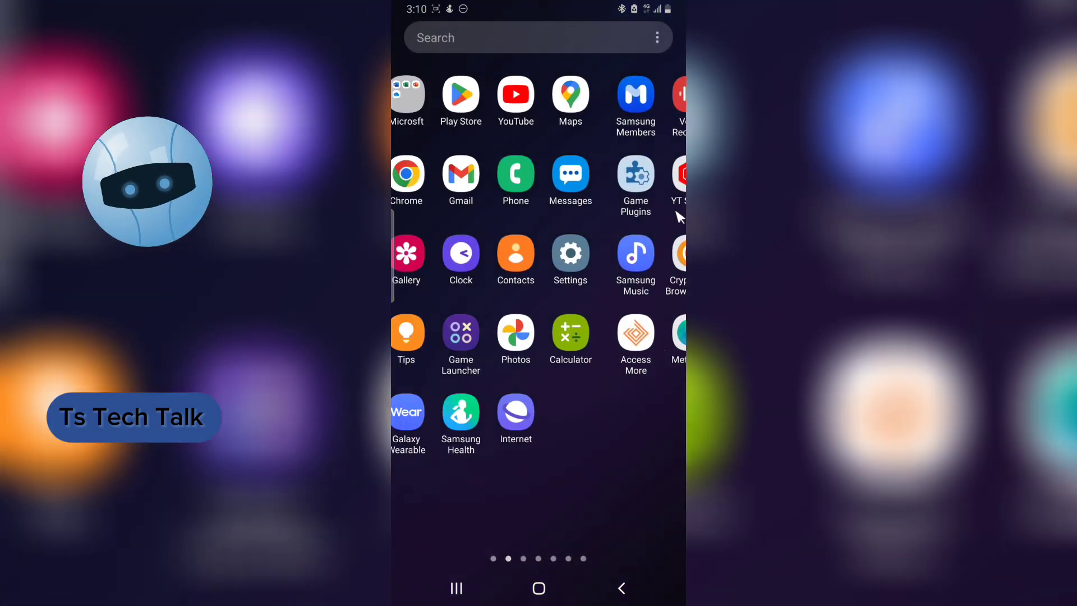
# Launch the YouTube app from the home screen so its home feed appears.
pyautogui.click(514, 101)
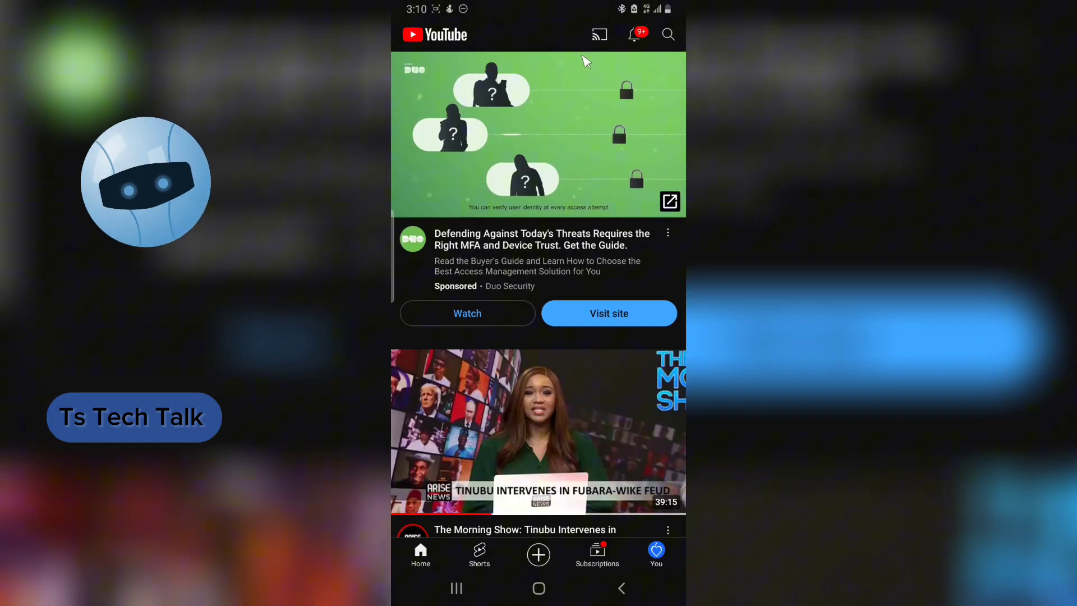
pyautogui.moveTo(680, 549)
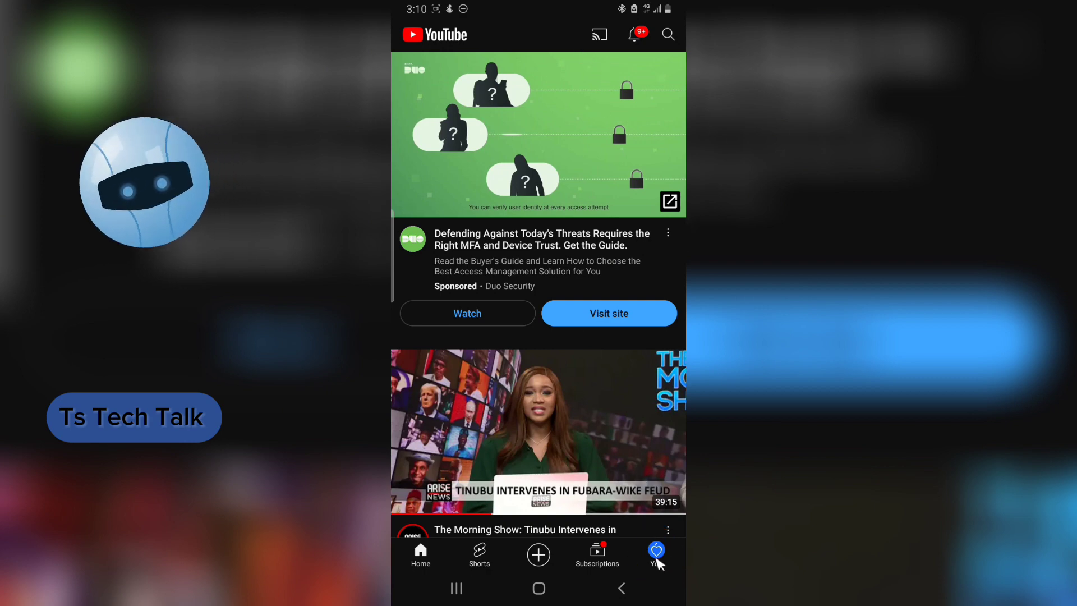
# Switch to the You tab showing the channel header, watch history and playlists.
pyautogui.click(655, 554)
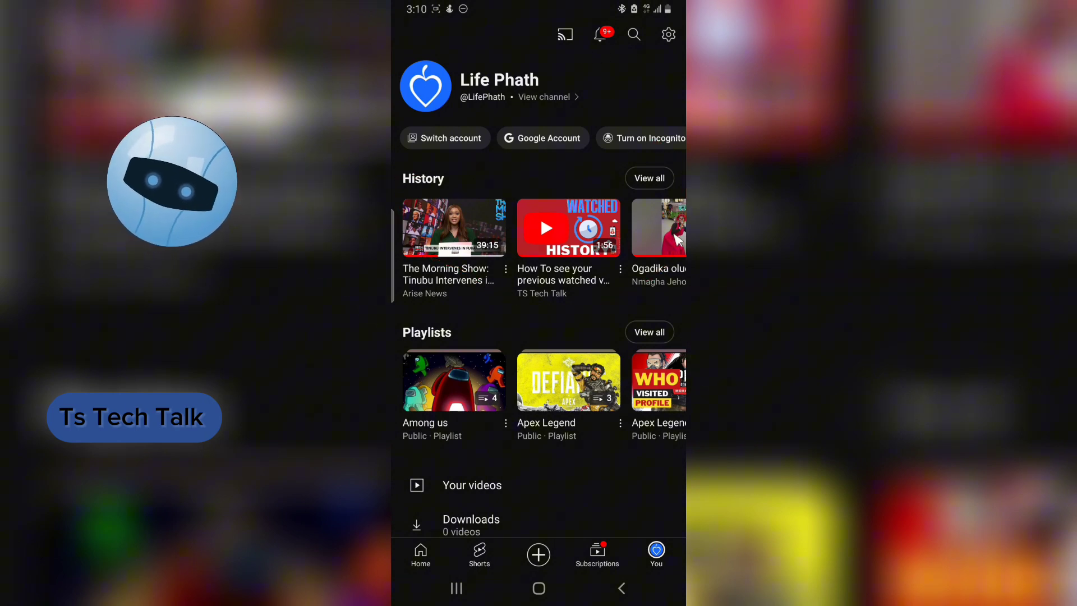
# Show the complete watch History via View all and browse back through earlier watched videos.
pyautogui.click(568, 227)
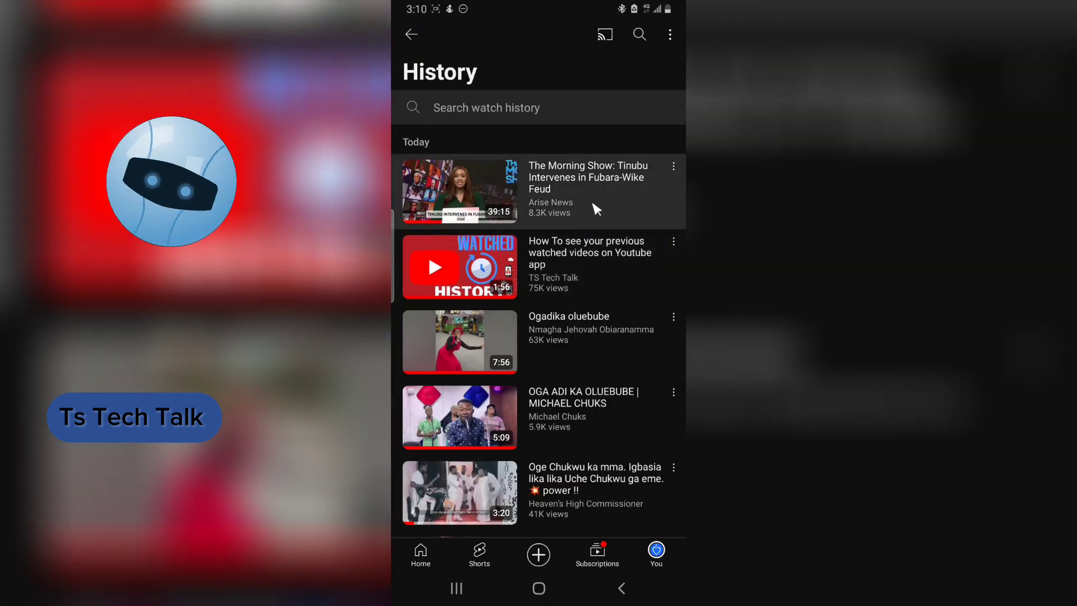
pyautogui.scroll(-3)
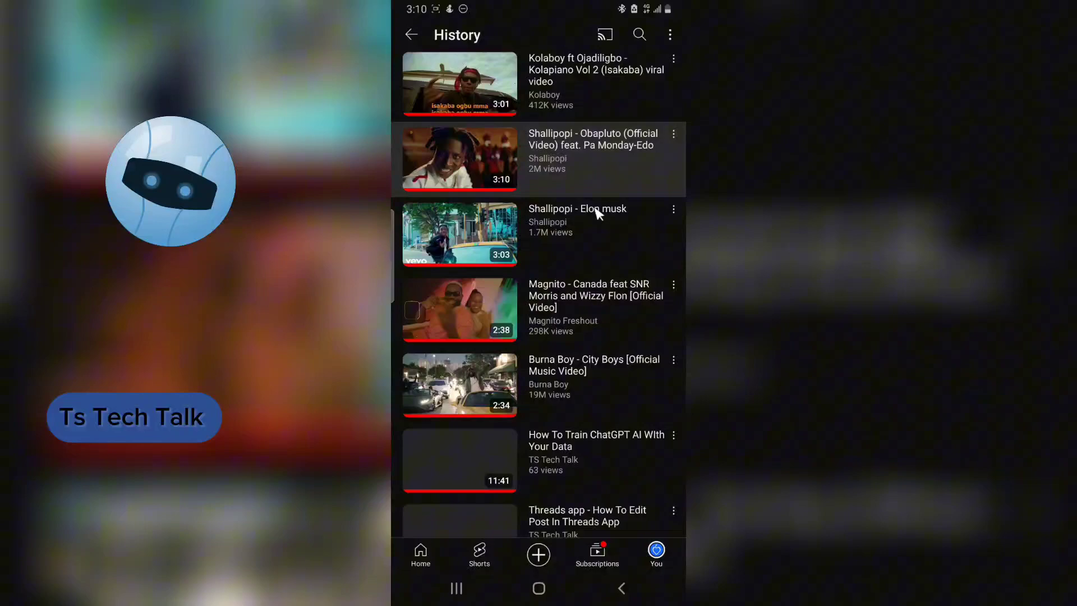
pyautogui.scroll(-3)
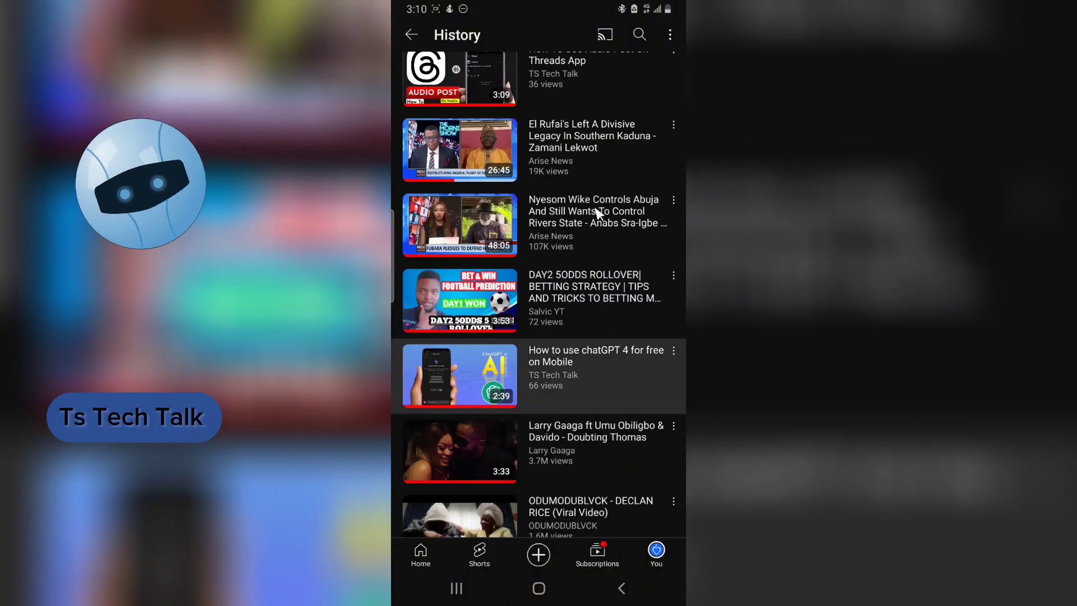
pyautogui.scroll(-3)
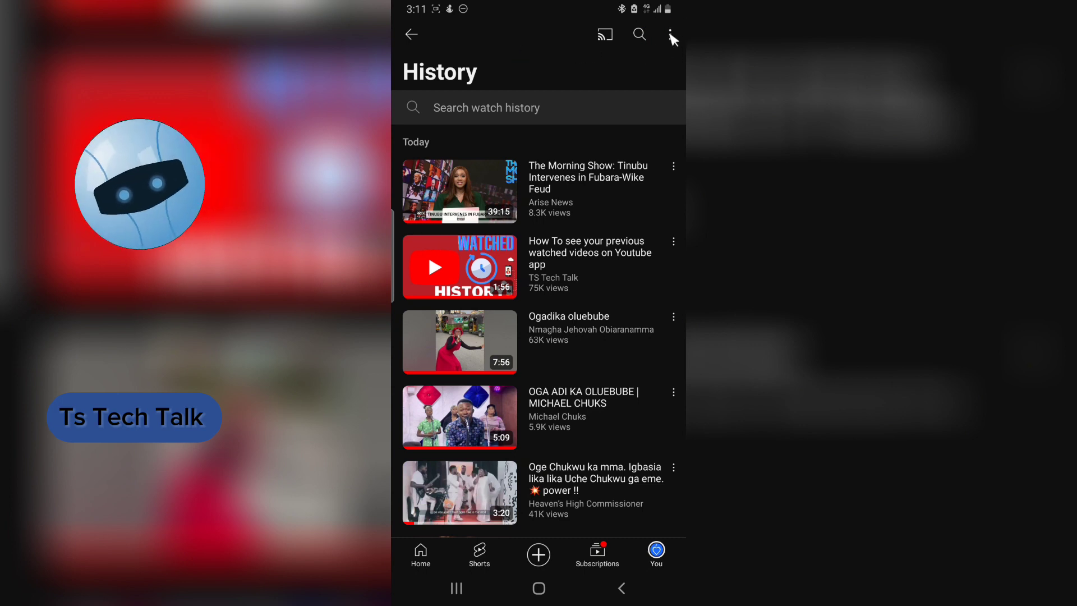
# View the Google My Activity YouTube History via Manage all history, then return to in-app History.
pyautogui.click(672, 35)
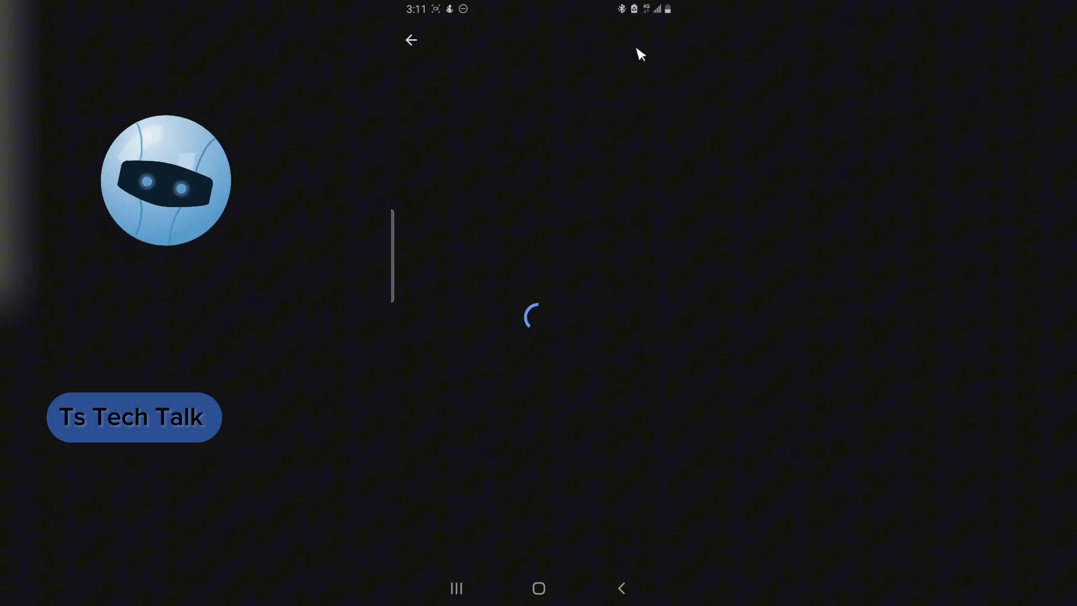
pyautogui.moveTo(559, 84)
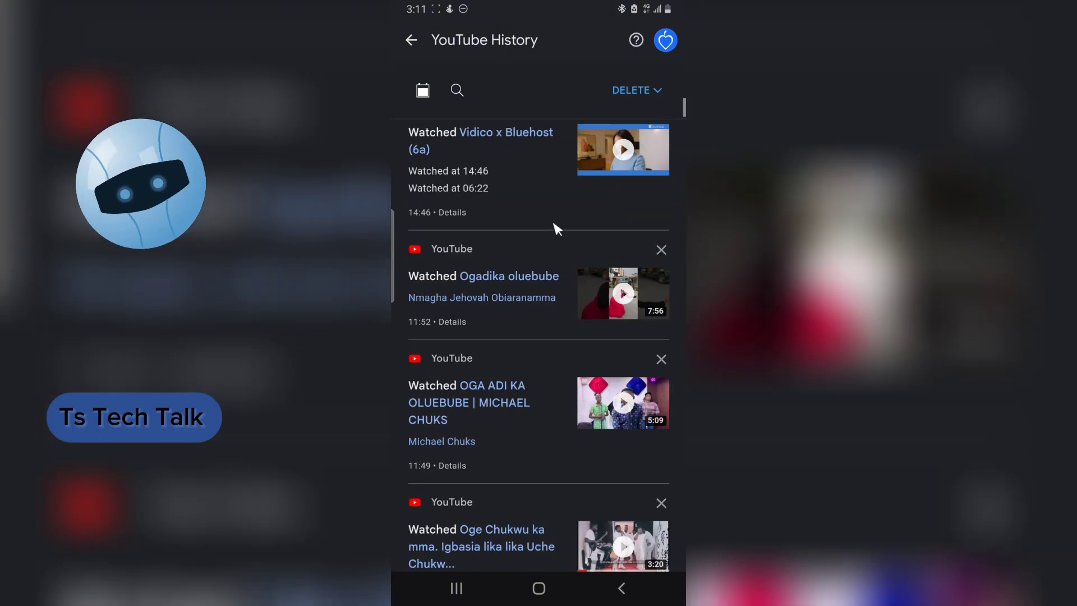
pyautogui.click(410, 39)
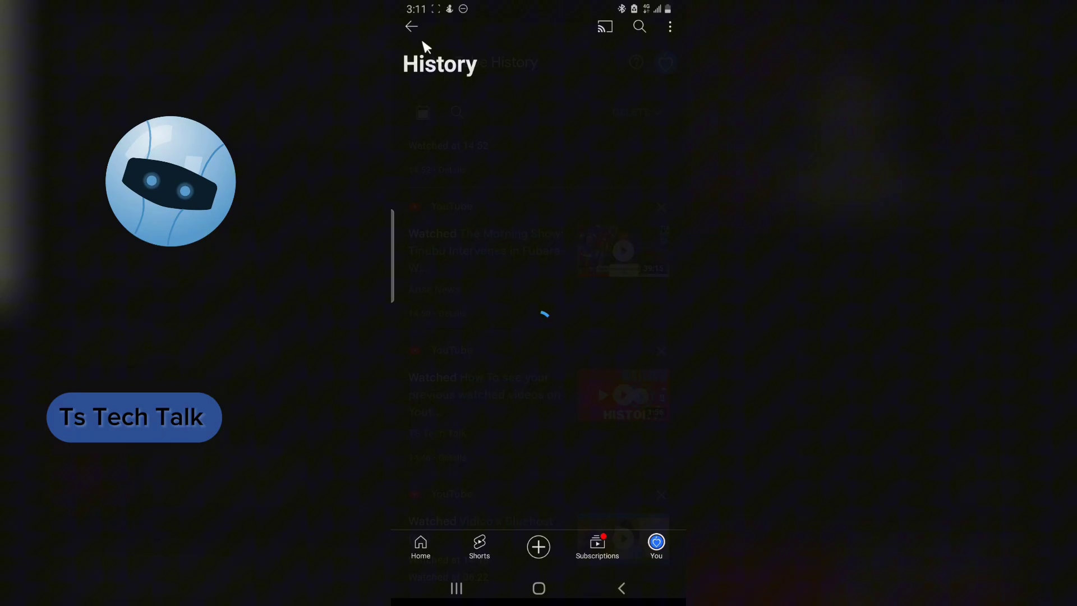
# Go back to the You page and show the Time watched statistics screen.
pyautogui.click(412, 25)
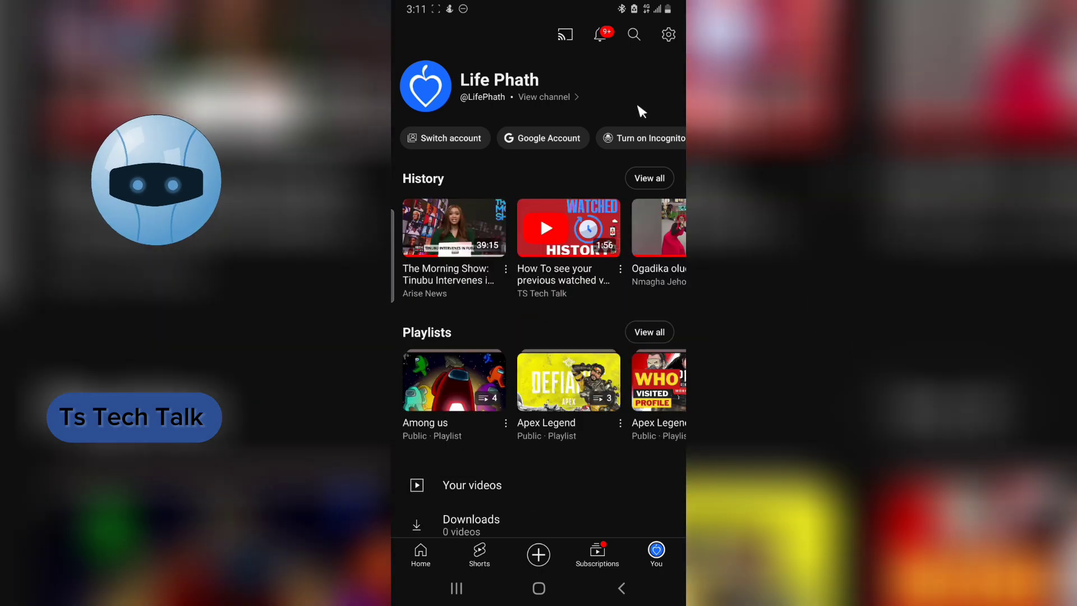
pyautogui.scroll(-3)
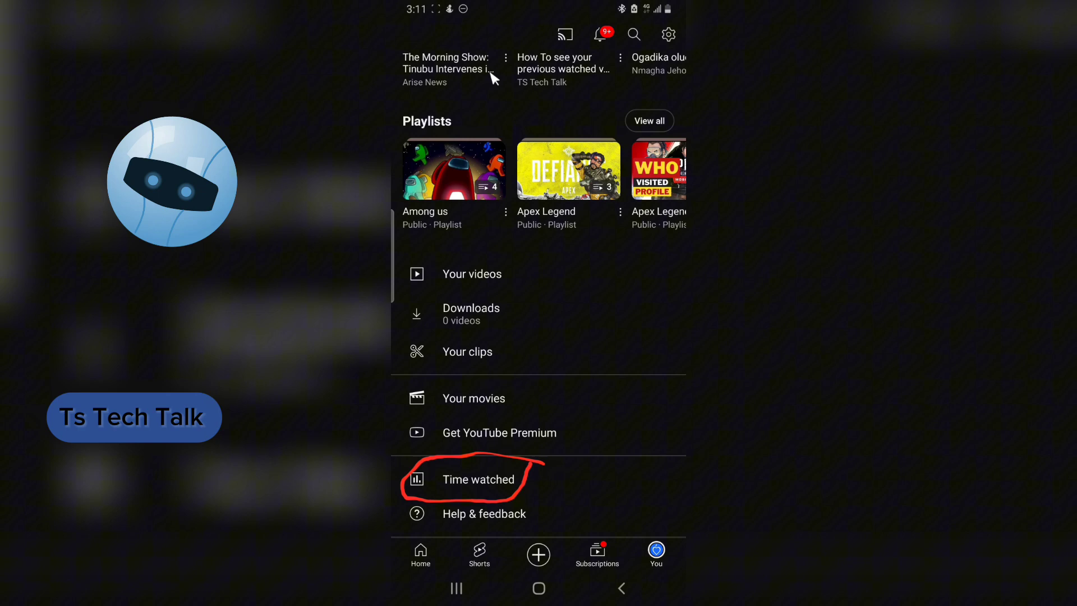
pyautogui.click(479, 479)
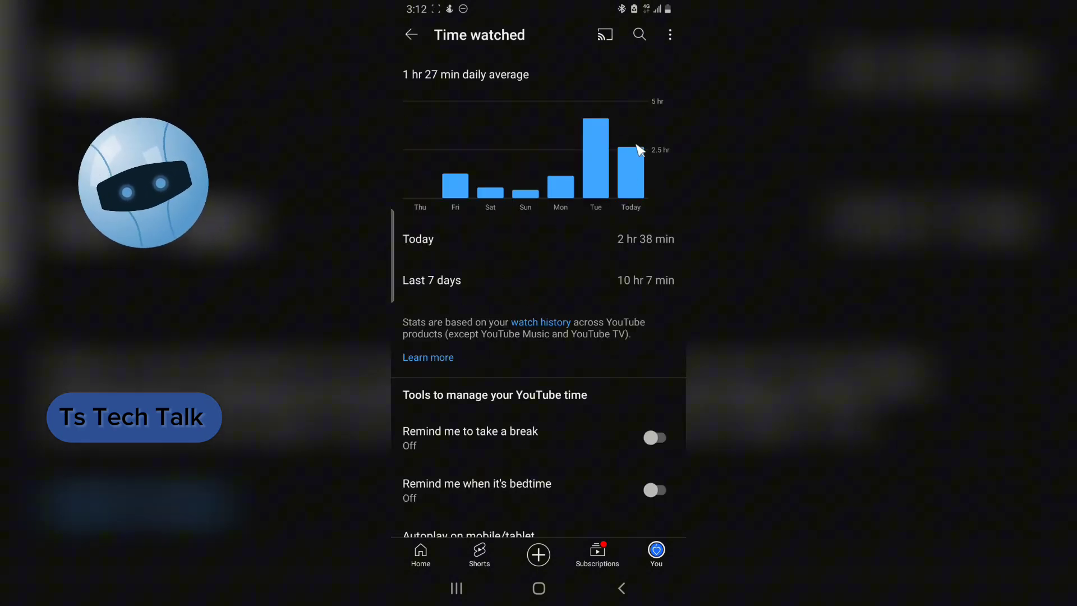
pyautogui.moveTo(433, 88)
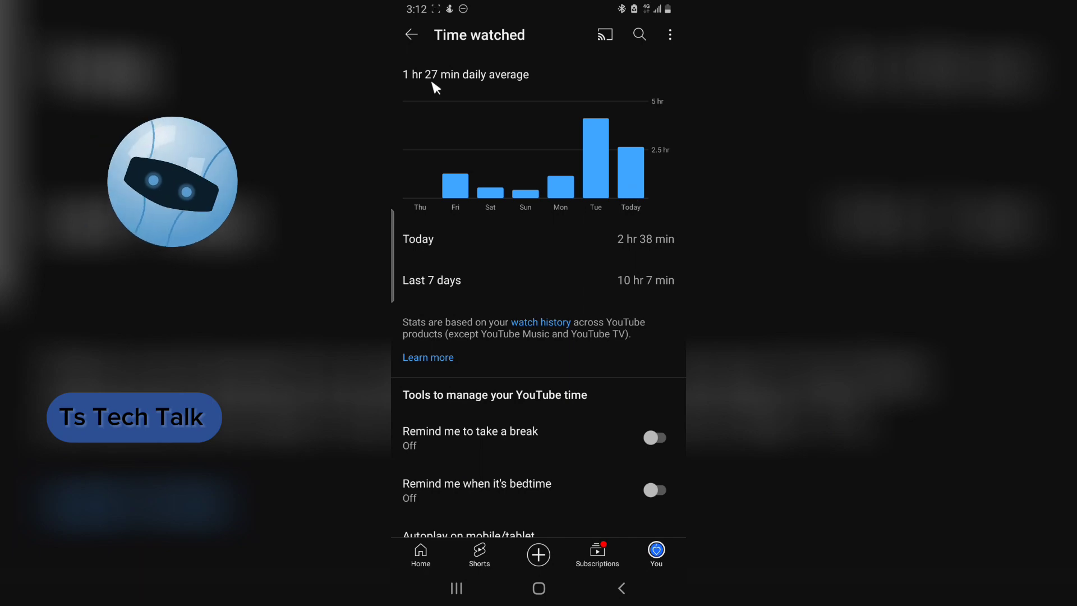